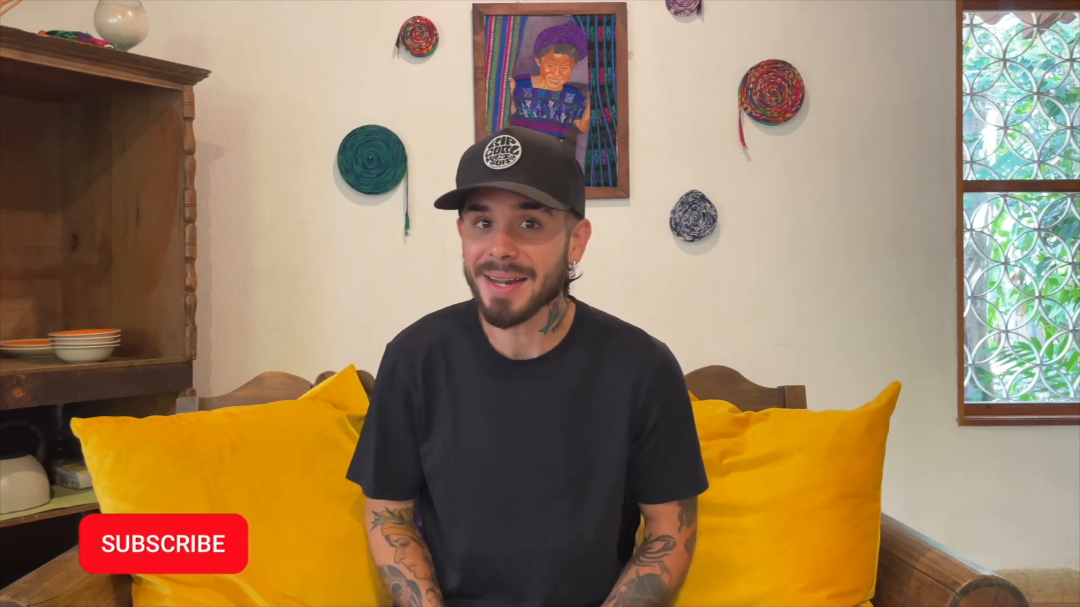
pyautogui.click(162, 544)
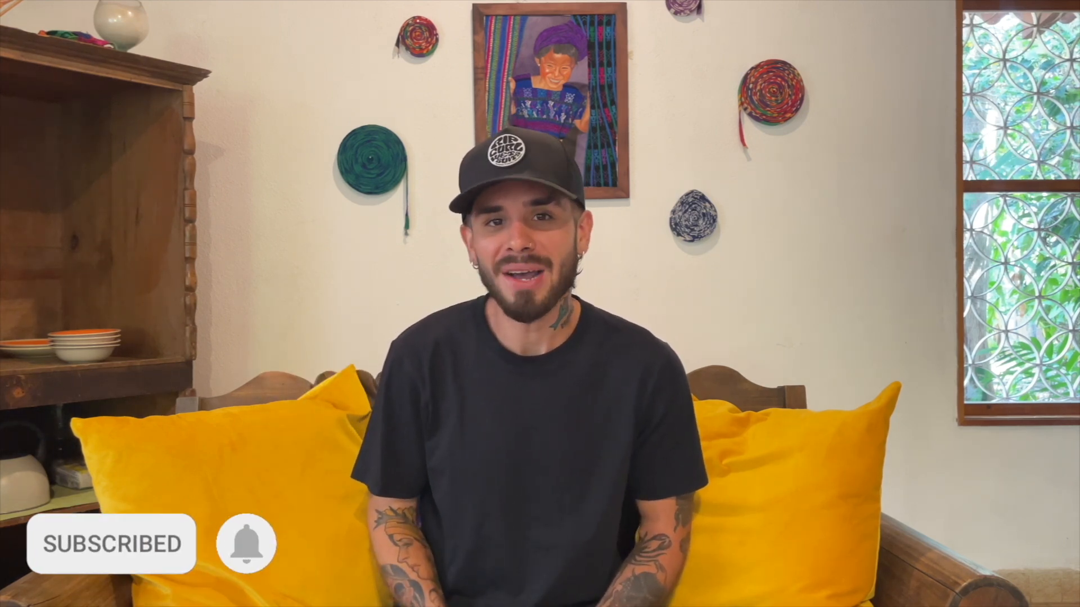